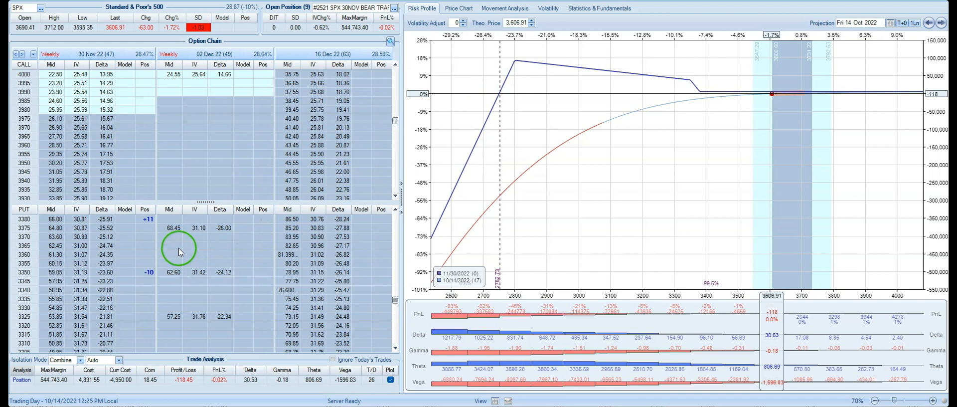
{"action": "mouse_move", "coordinate": [133, 232]}
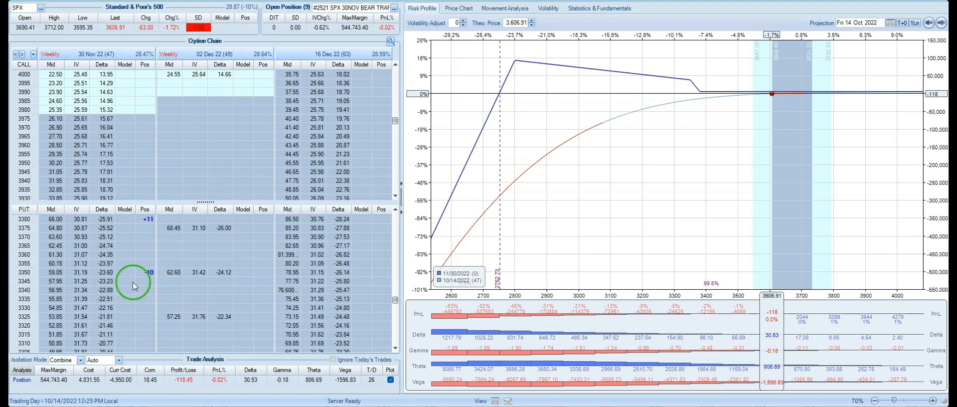
Advance the backtest to 10/18/2022 and view the SPX daily price chart
{"action": "scroll", "scroll_direction": "down", "scroll_amount": 3}
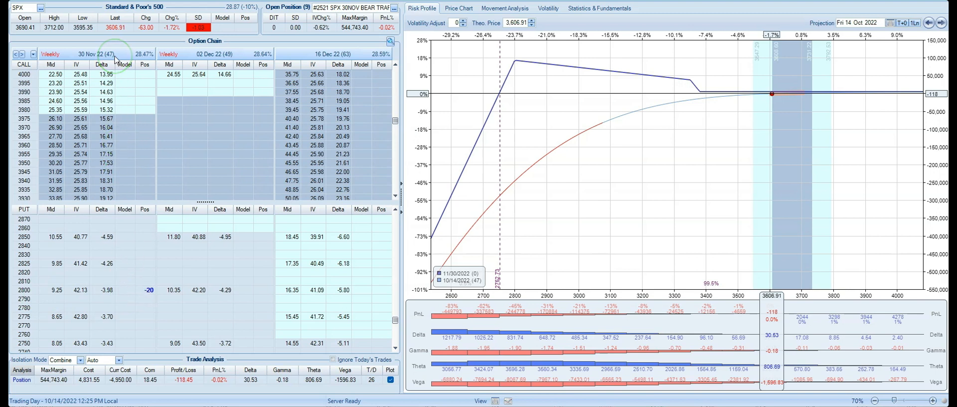
{"action": "mouse_move", "coordinate": [119, 280]}
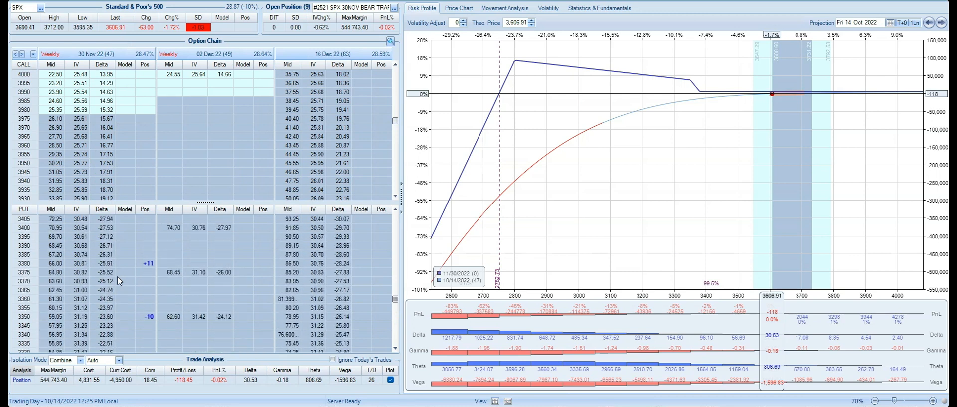
{"action": "mouse_move", "coordinate": [125, 267]}
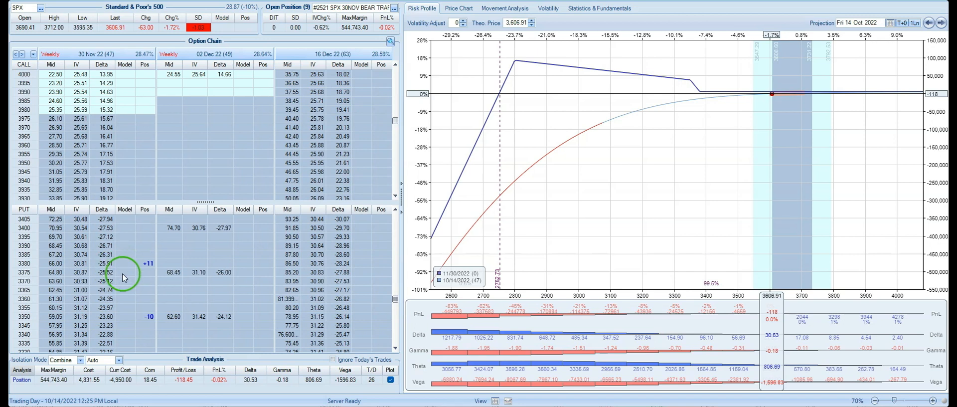
{"action": "mouse_move", "coordinate": [158, 300]}
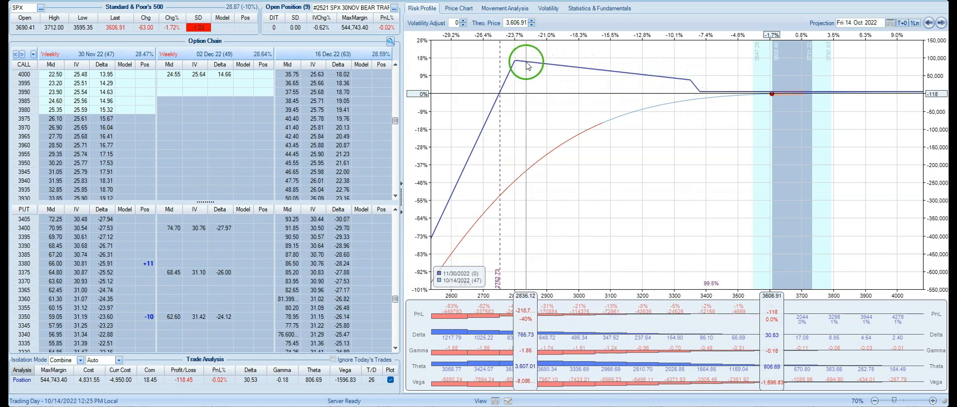
{"action": "mouse_move", "coordinate": [772, 95]}
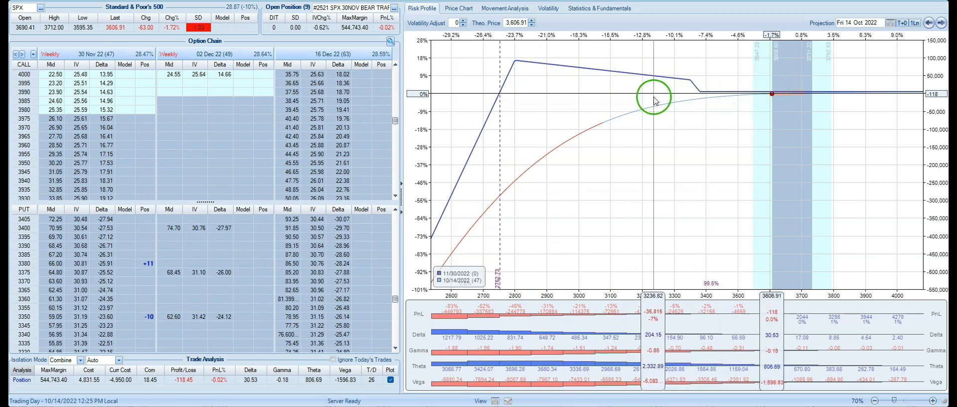
{"action": "mouse_move", "coordinate": [638, 104]}
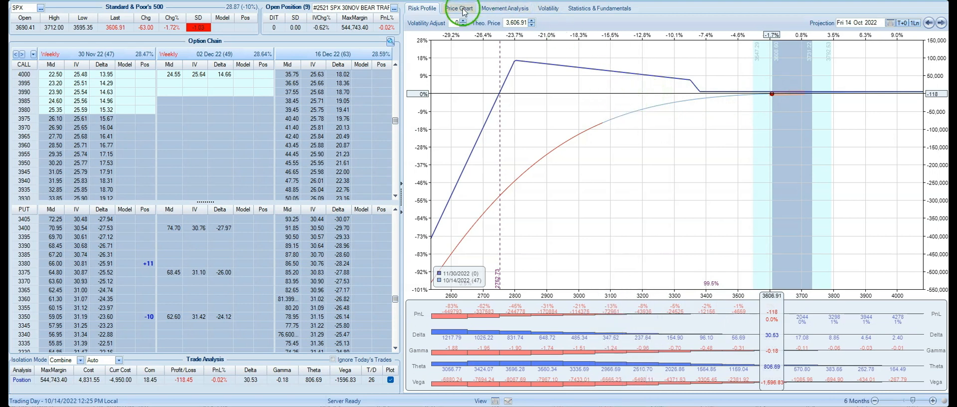
{"action": "left_click", "coordinate": [459, 7]}
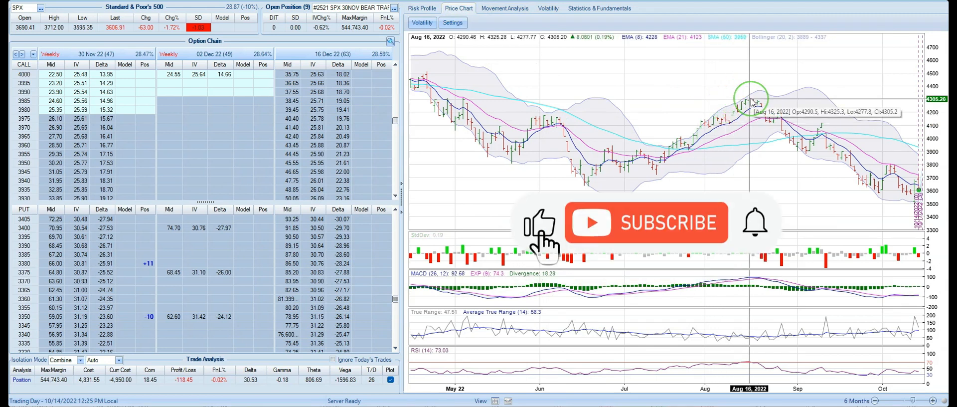
{"action": "left_click", "coordinate": [648, 222]}
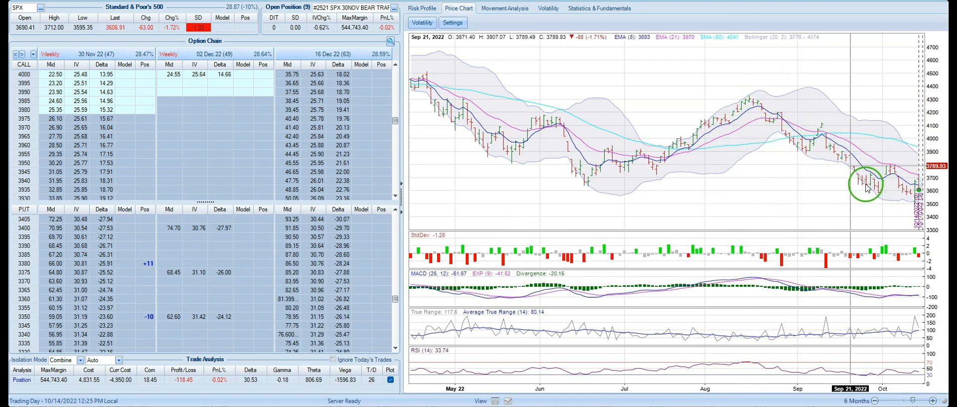
{"action": "mouse_move", "coordinate": [765, 128]}
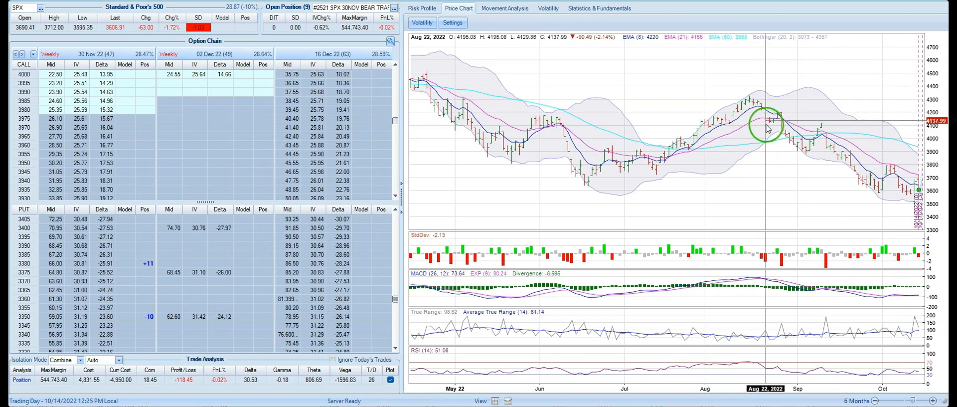
{"action": "mouse_move", "coordinate": [850, 171]}
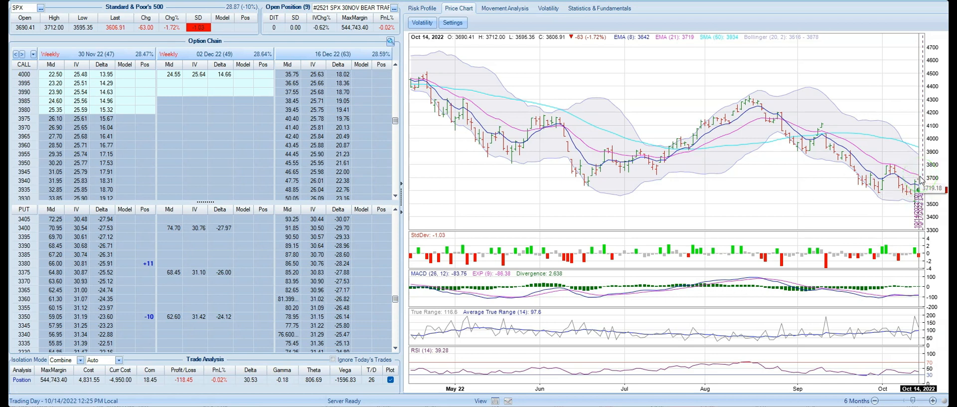
{"action": "mouse_move", "coordinate": [917, 189]}
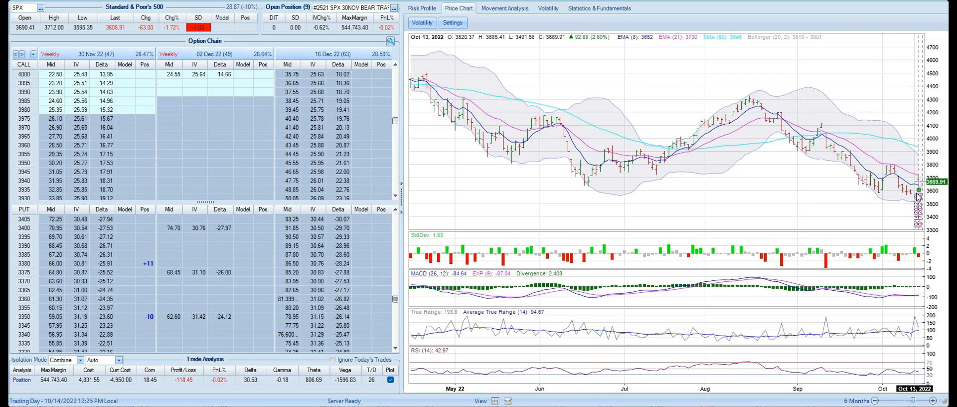
{"action": "mouse_move", "coordinate": [525, 51]}
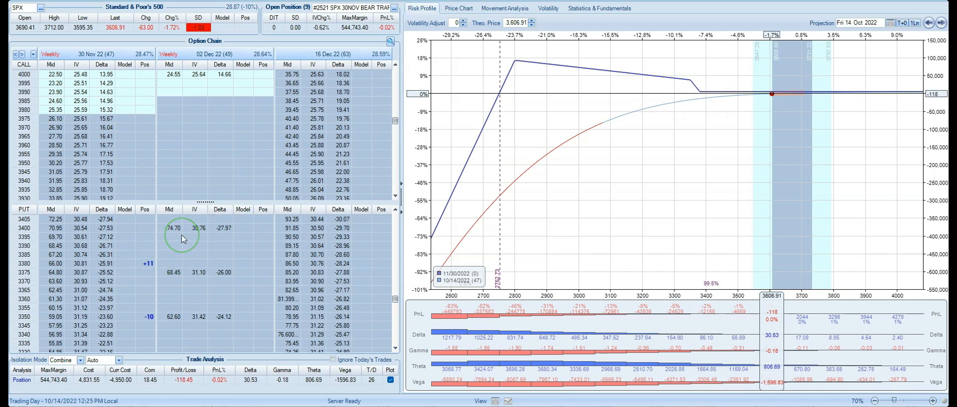
{"action": "mouse_move", "coordinate": [195, 228]}
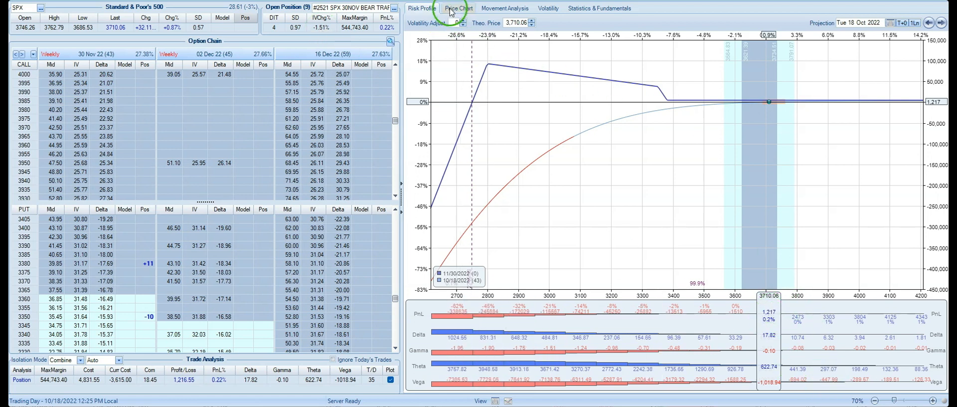
Show the SPX six-month price chart for October 18, with the index at 3,710
{"action": "left_click", "coordinate": [457, 8]}
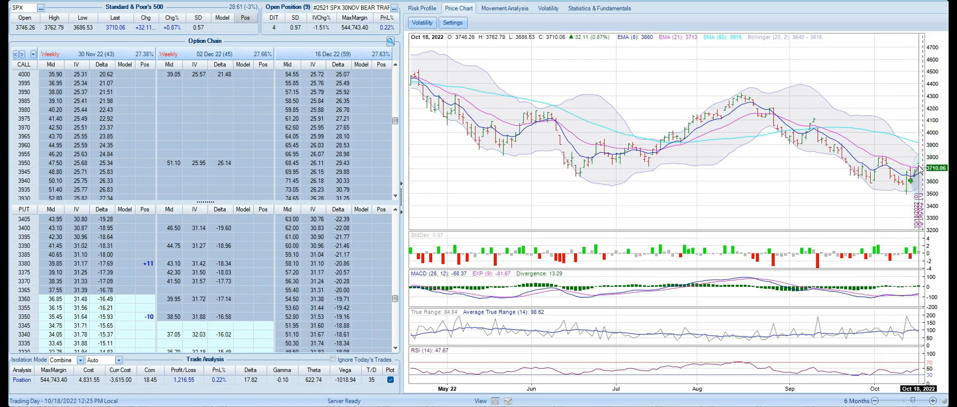
Switch back to the bear trap's risk profile, showing about $1,217 profit
{"action": "left_click", "coordinate": [425, 8]}
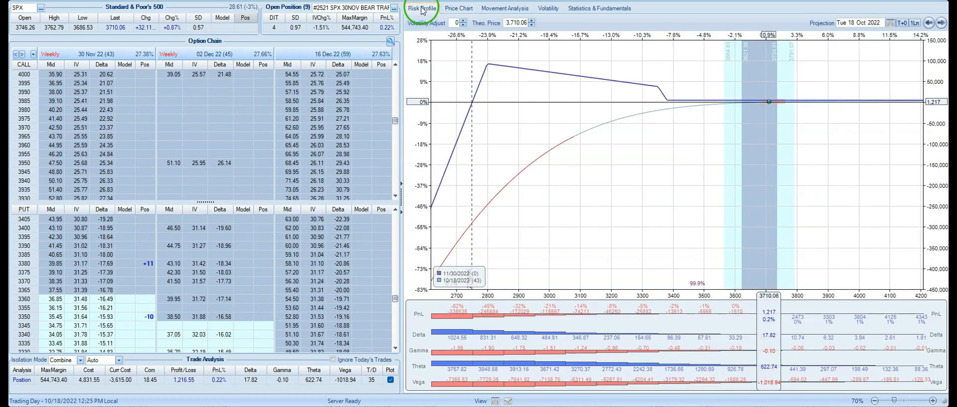
{"action": "mouse_move", "coordinate": [767, 105]}
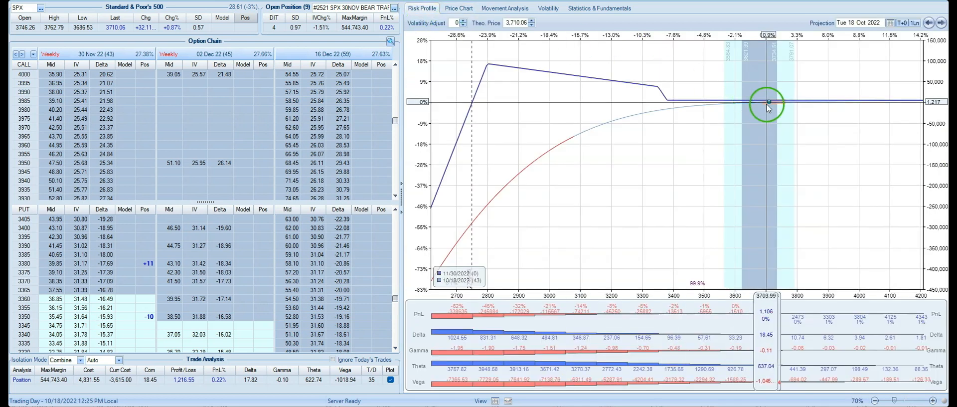
{"action": "mouse_move", "coordinate": [710, 159]}
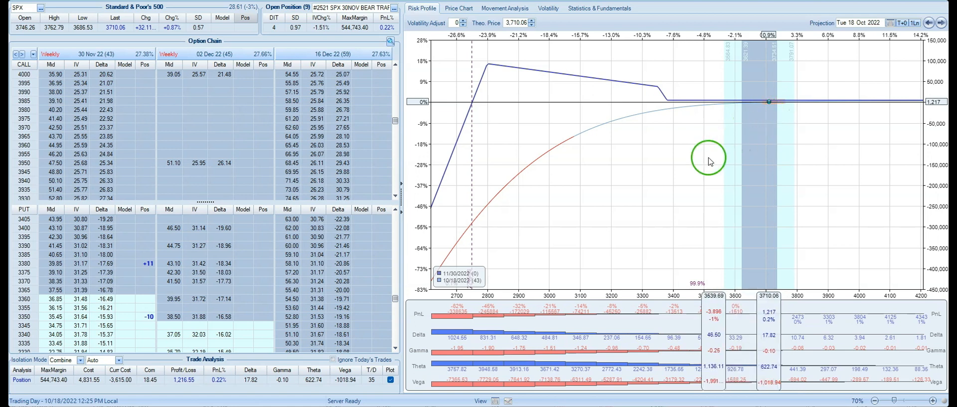
{"action": "mouse_move", "coordinate": [713, 128]}
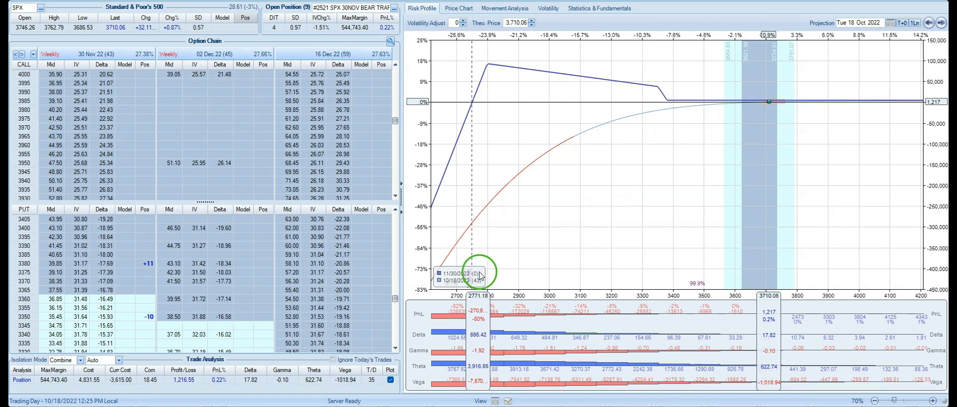
{"action": "mouse_move", "coordinate": [666, 104]}
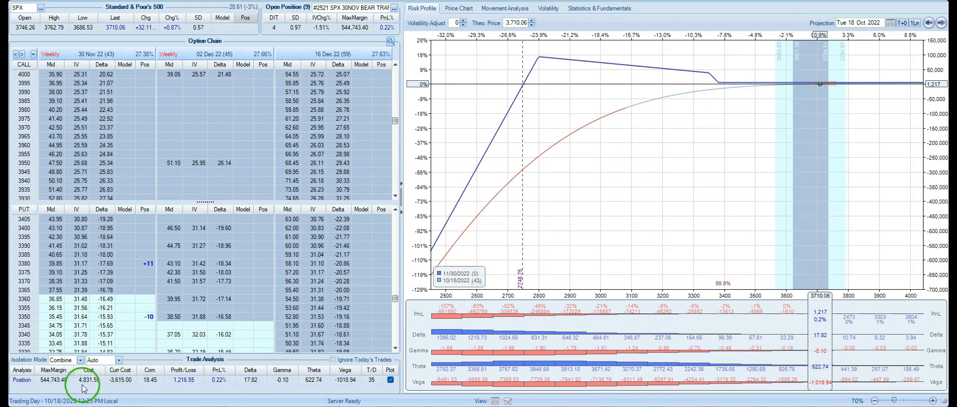
{"action": "mouse_move", "coordinate": [628, 247]}
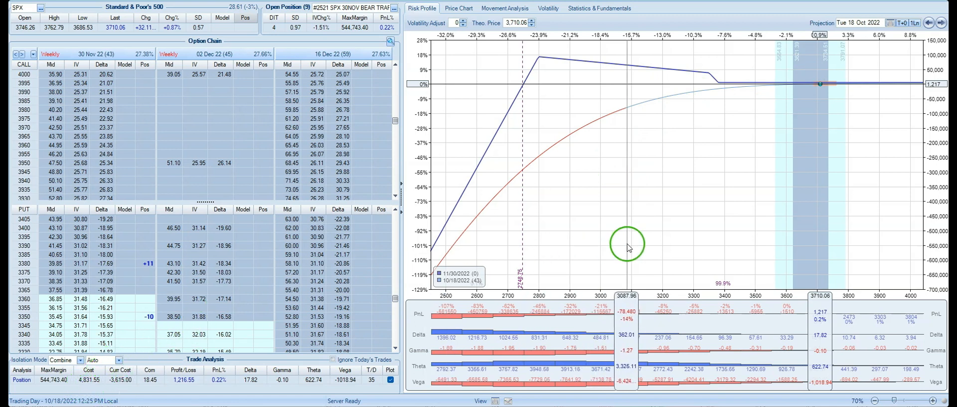
{"action": "mouse_move", "coordinate": [721, 116]}
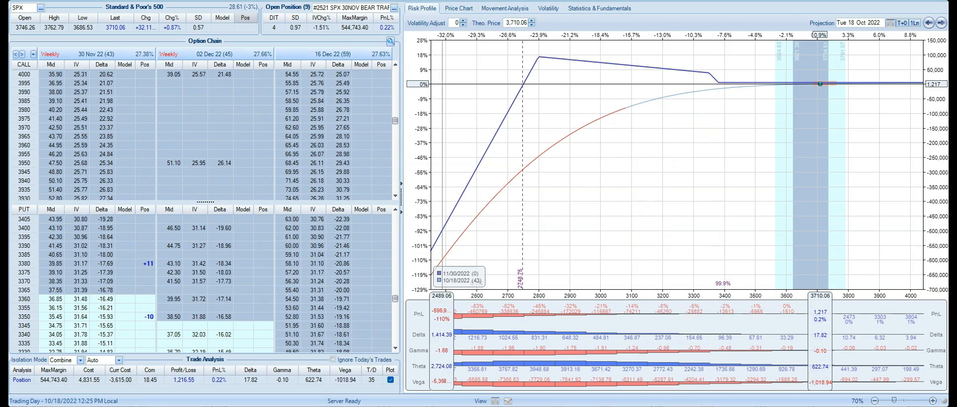
{"action": "left_click", "coordinate": [134, 263]}
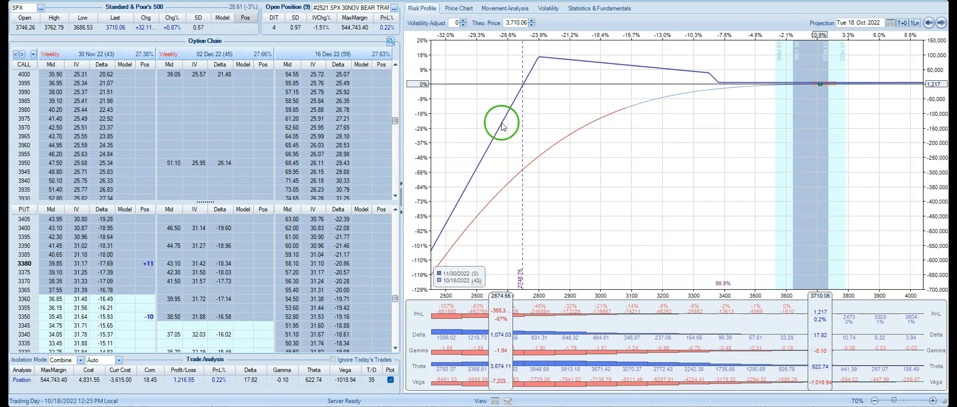
{"action": "mouse_move", "coordinate": [690, 92]}
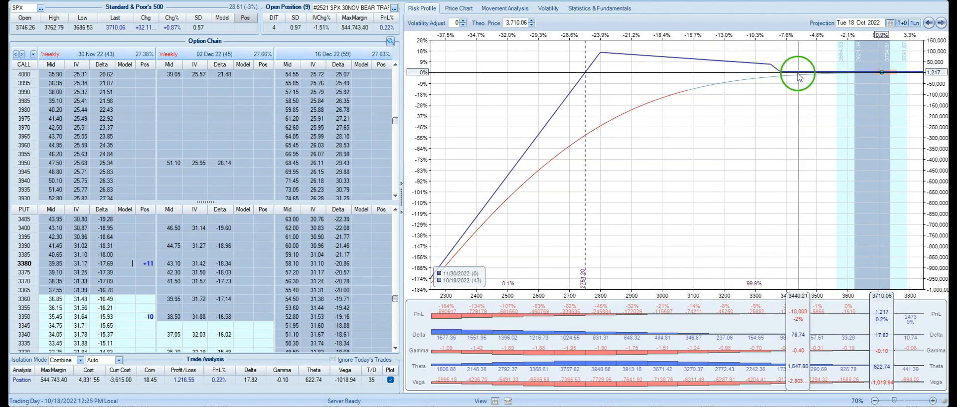
{"action": "mouse_move", "coordinate": [758, 74]}
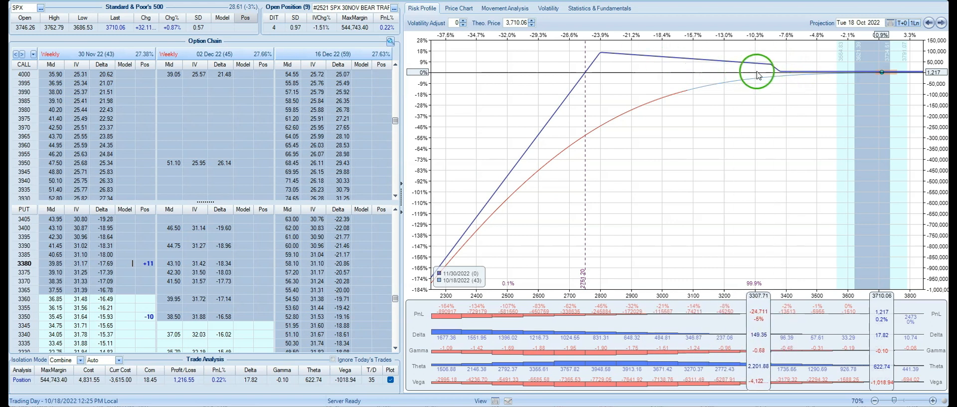
{"action": "mouse_move", "coordinate": [775, 64]}
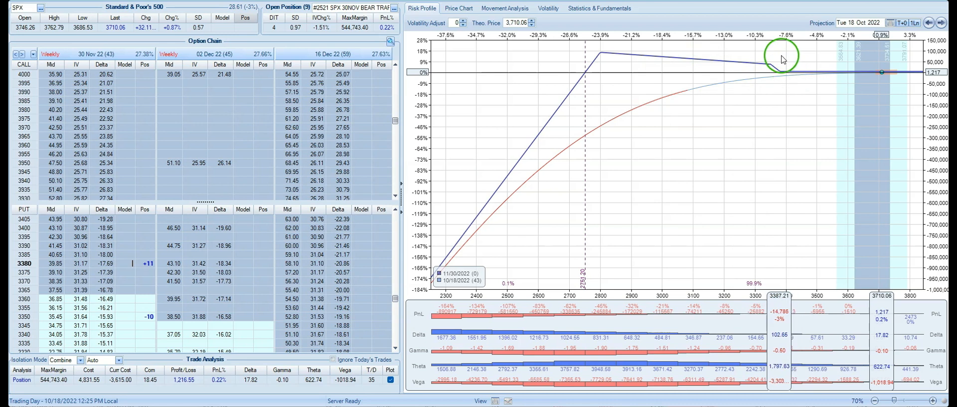
{"action": "mouse_move", "coordinate": [764, 64]}
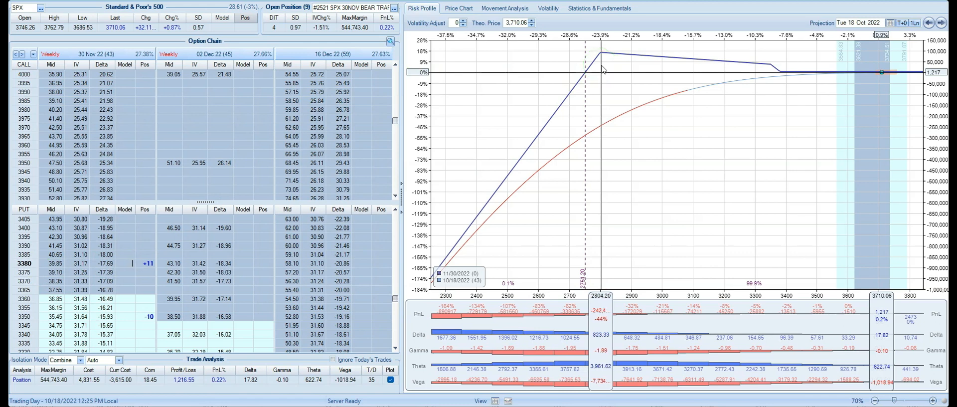
{"action": "mouse_move", "coordinate": [732, 65]}
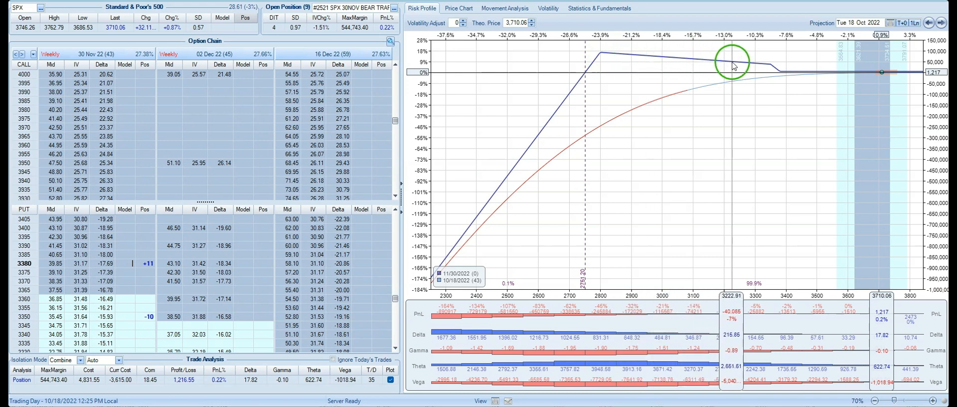
{"action": "mouse_move", "coordinate": [677, 64]}
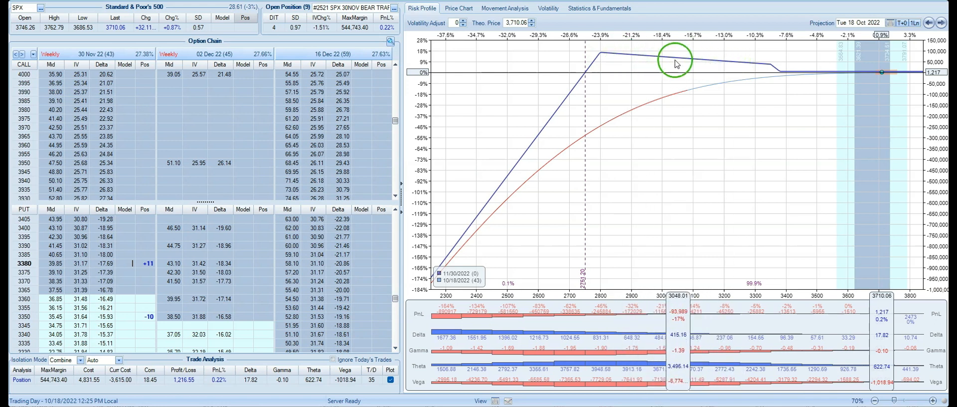
{"action": "mouse_move", "coordinate": [740, 141]}
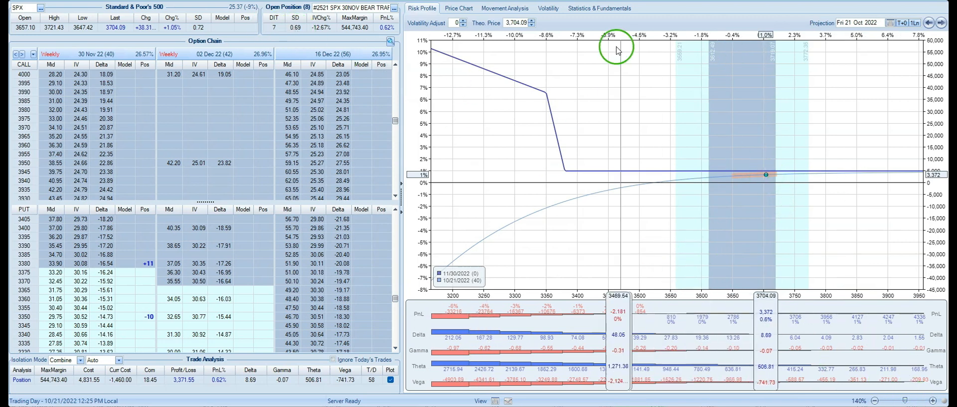
Step the backtest forward to 10/21/2022 and check the position's profit
{"action": "left_click", "coordinate": [458, 8]}
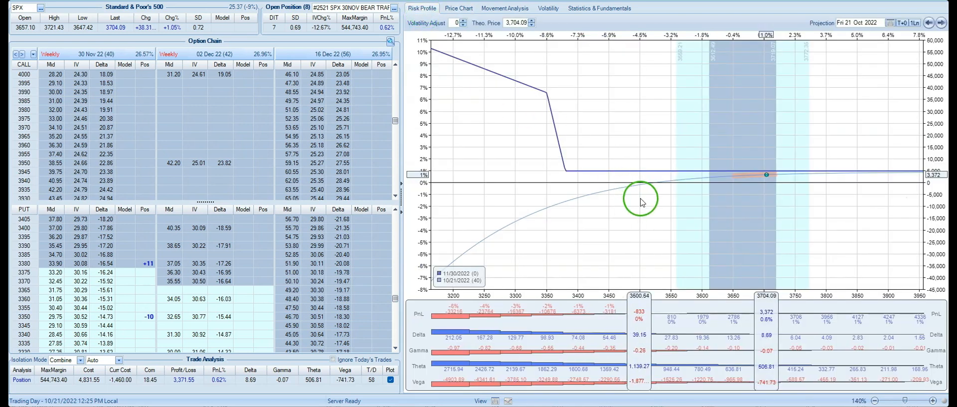
{"action": "left_click", "coordinate": [872, 399]}
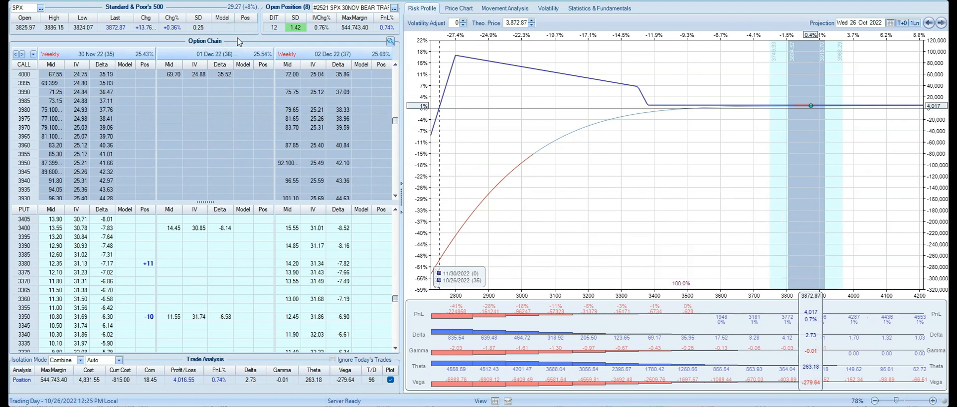
{"action": "mouse_move", "coordinate": [274, 35]}
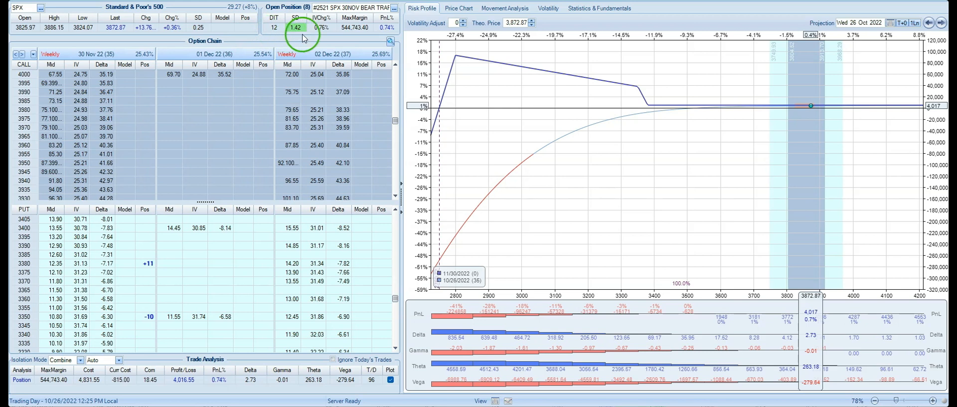
{"action": "mouse_move", "coordinate": [296, 28]}
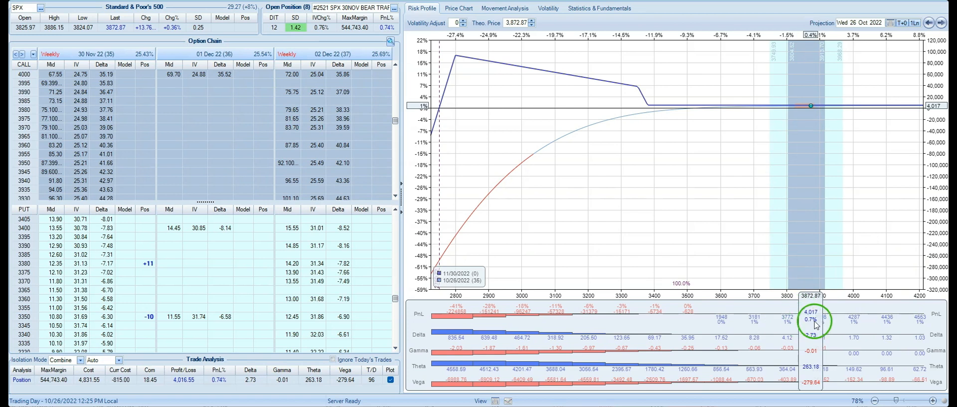
{"action": "mouse_move", "coordinate": [808, 326]}
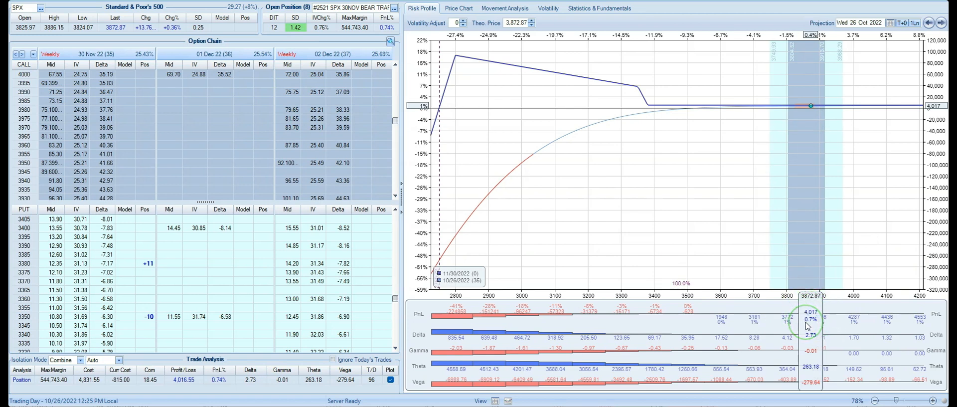
{"action": "mouse_move", "coordinate": [805, 334]}
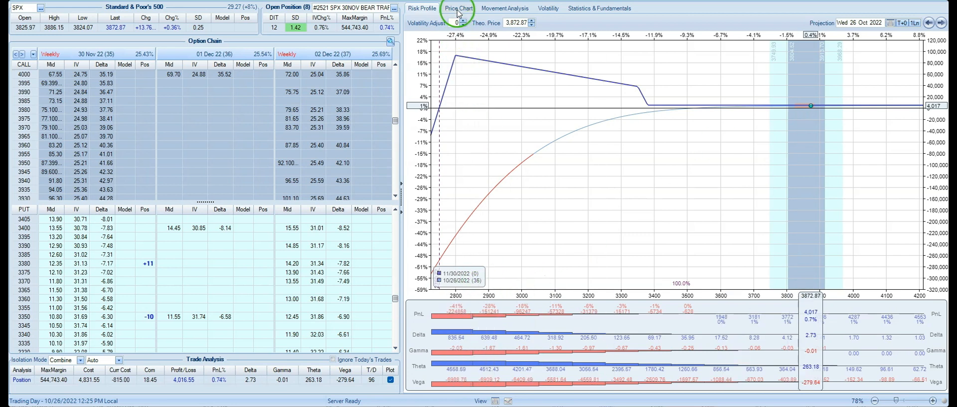
{"action": "mouse_move", "coordinate": [812, 144]}
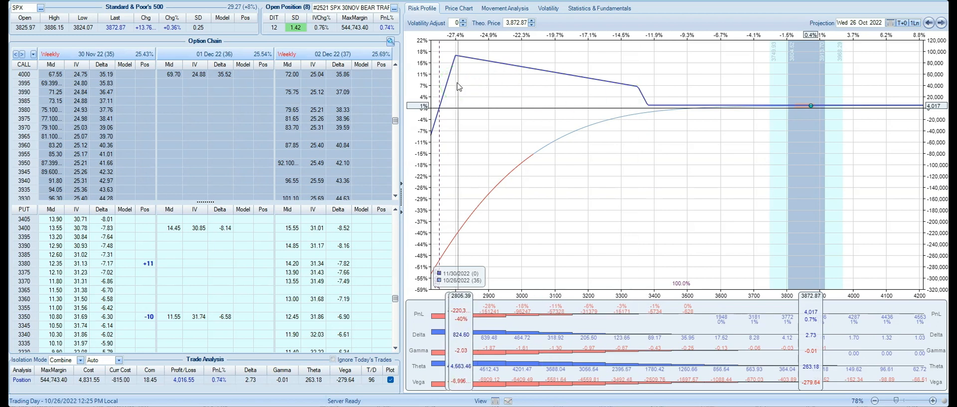
{"action": "mouse_move", "coordinate": [638, 93]}
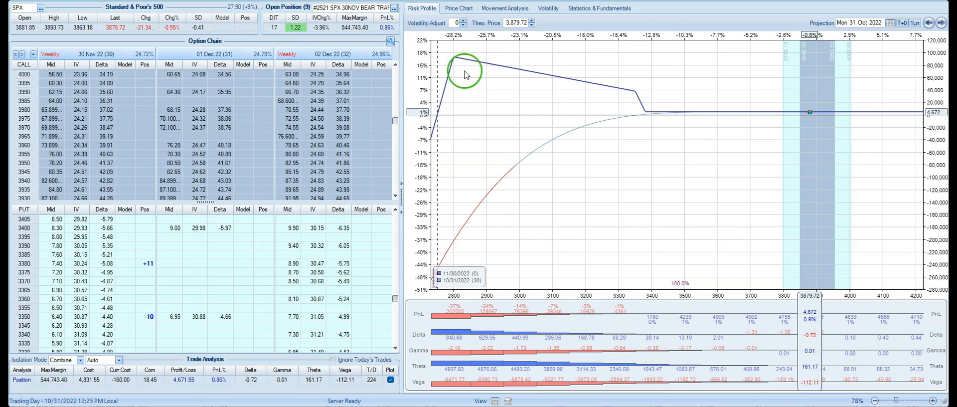
{"action": "mouse_move", "coordinate": [797, 300]}
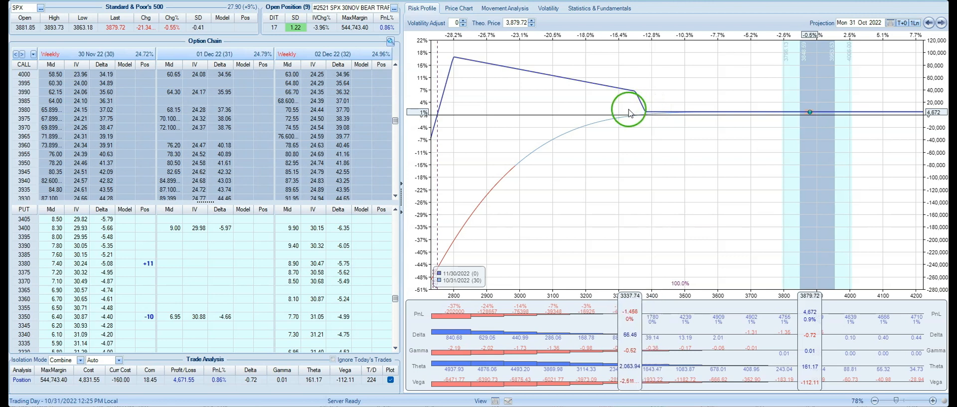
{"action": "mouse_move", "coordinate": [670, 112]}
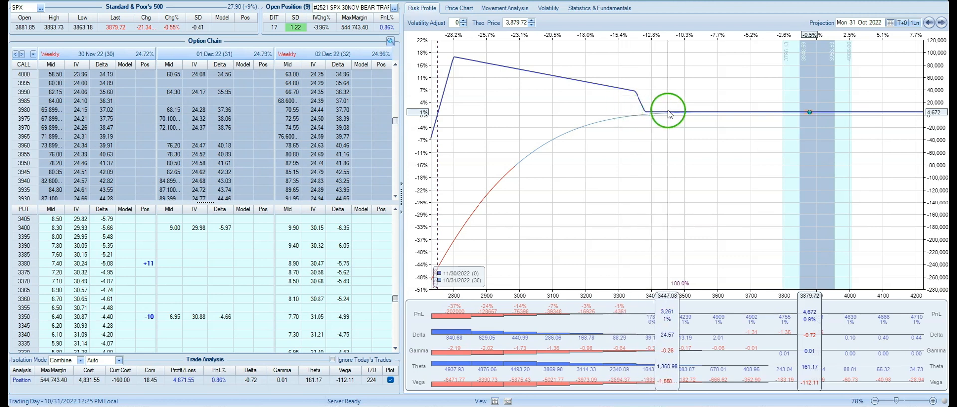
{"action": "mouse_move", "coordinate": [521, 74]}
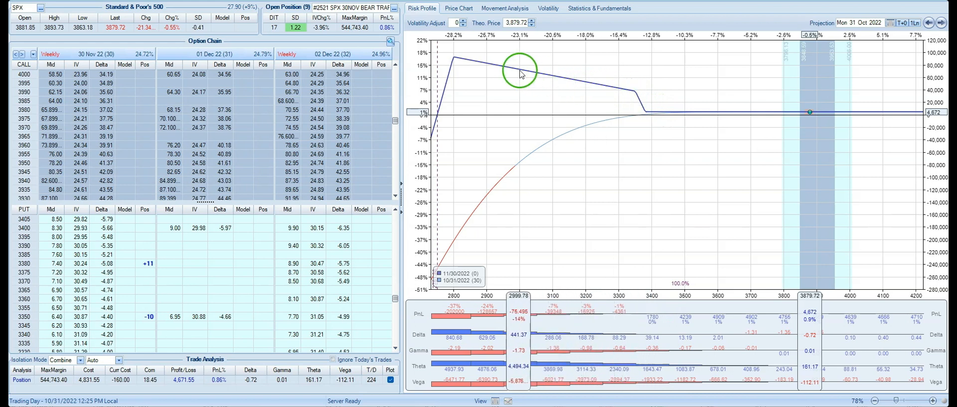
{"action": "mouse_move", "coordinate": [565, 83]}
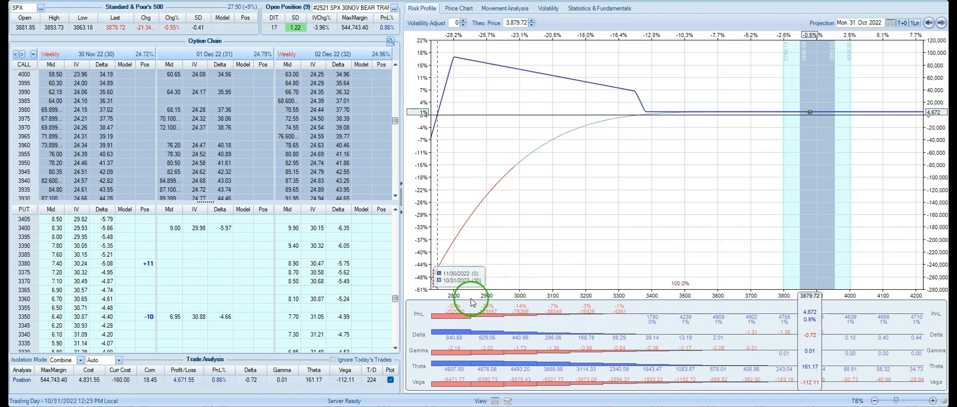
{"action": "mouse_move", "coordinate": [578, 145]}
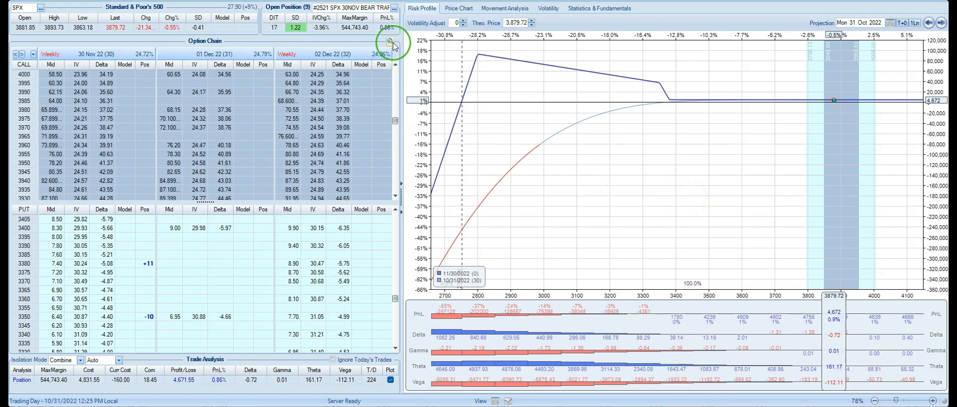
Scroll the put chain down to the 2800 strike showing the -20 short puts
{"action": "scroll", "scroll_direction": "down", "scroll_amount": 3}
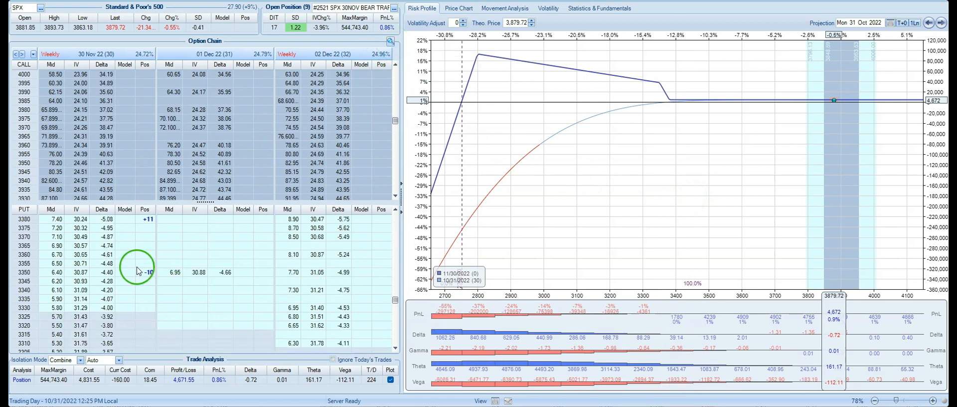
{"action": "scroll", "scroll_direction": "down", "scroll_amount": 3}
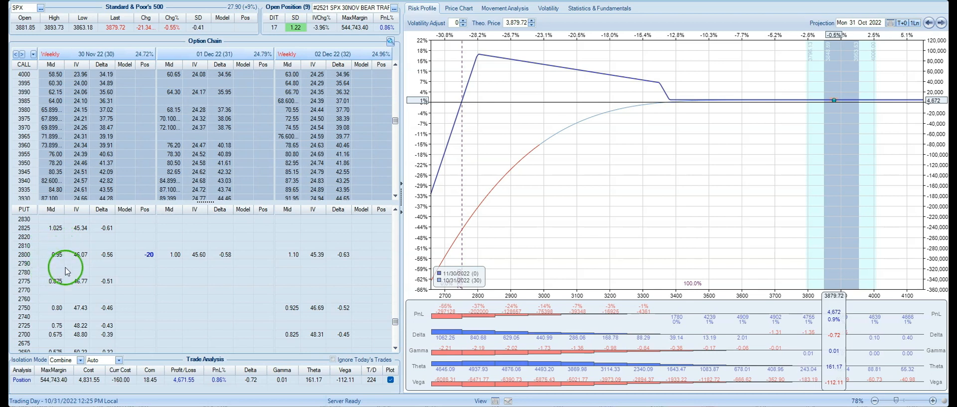
{"action": "left_click", "coordinate": [50, 254]}
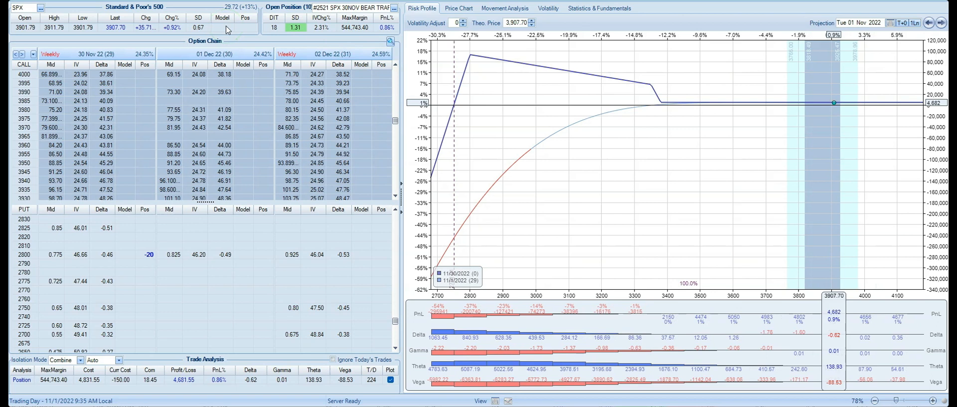
{"action": "mouse_move", "coordinate": [818, 256]}
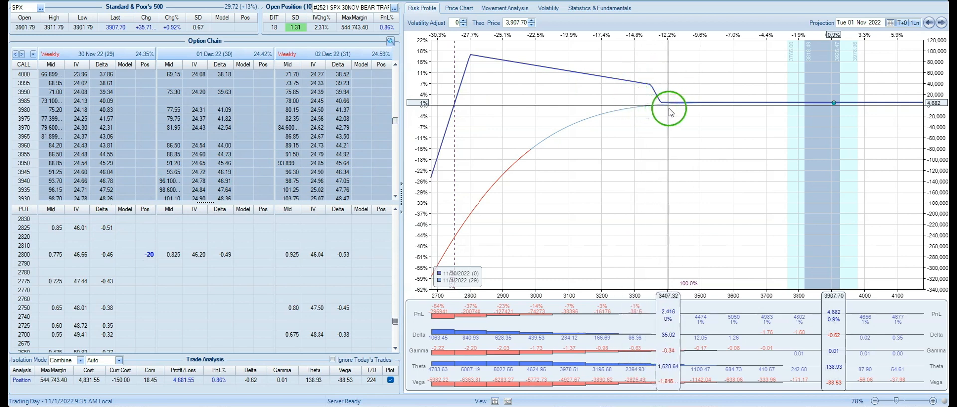
{"action": "mouse_move", "coordinate": [468, 290]}
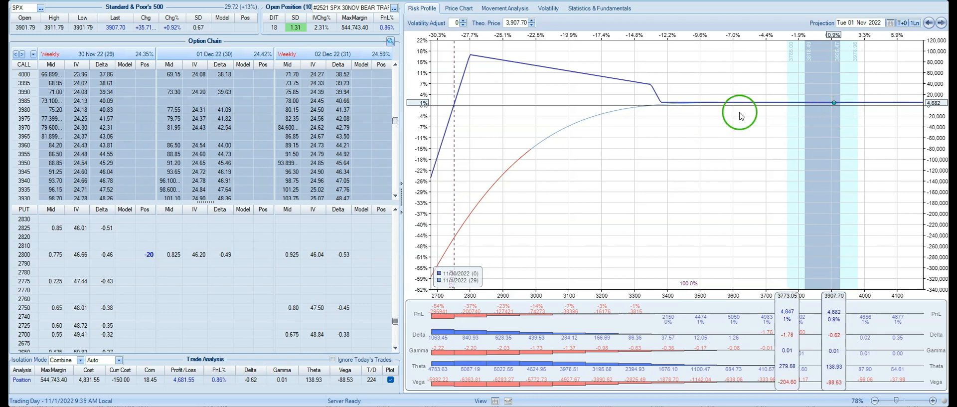
{"action": "mouse_move", "coordinate": [656, 118]}
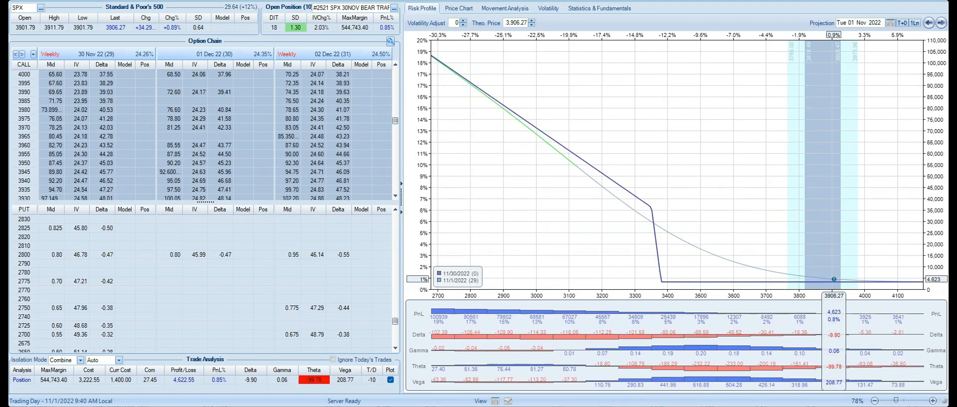
{"action": "mouse_move", "coordinate": [120, 262]}
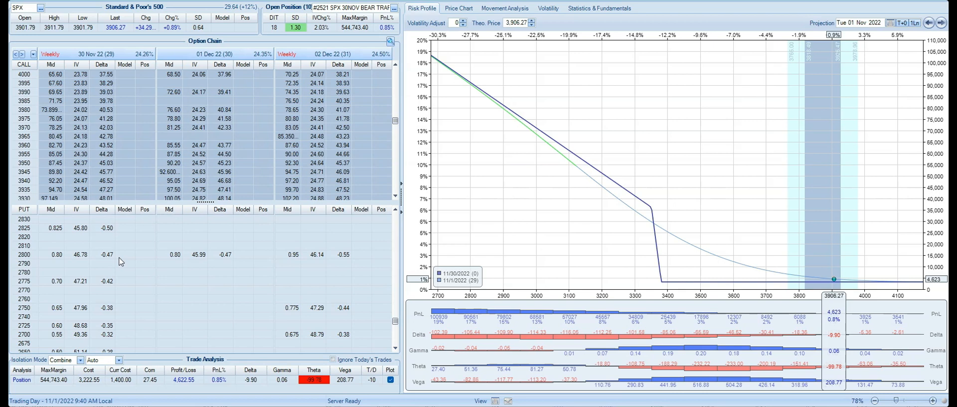
{"action": "mouse_move", "coordinate": [647, 206]}
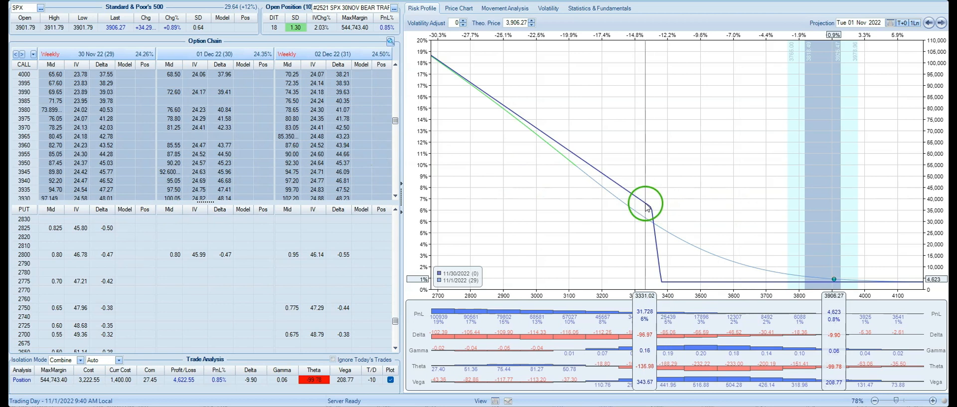
{"action": "mouse_move", "coordinate": [544, 190]}
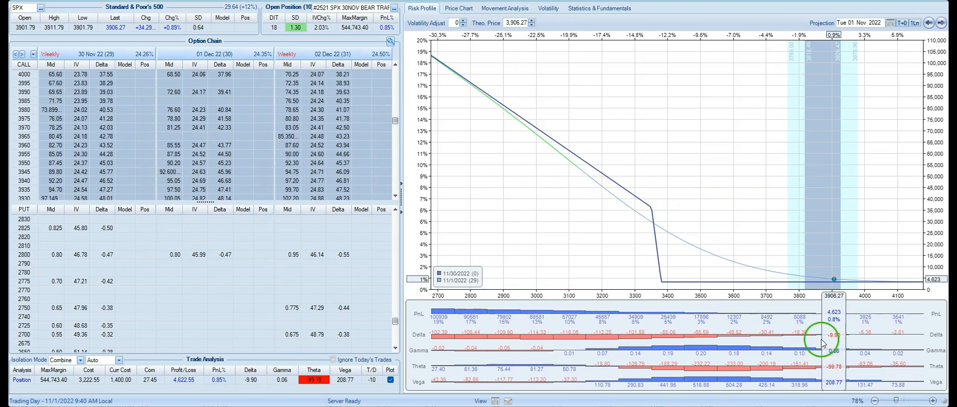
{"action": "mouse_move", "coordinate": [645, 193]}
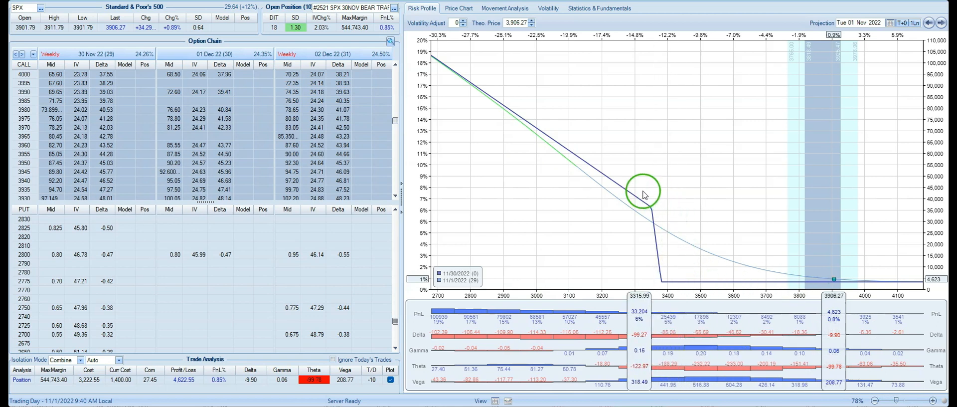
{"action": "mouse_move", "coordinate": [658, 204]}
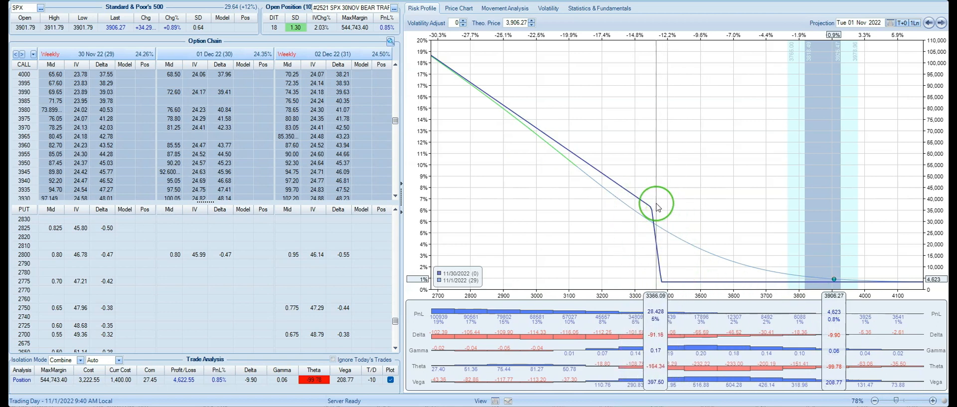
Inspect the spread's risk curve and scroll to the 3380/3350 put legs
{"action": "left_click_drag", "start_coordinate": [658, 203], "coordinate": [830, 281]}
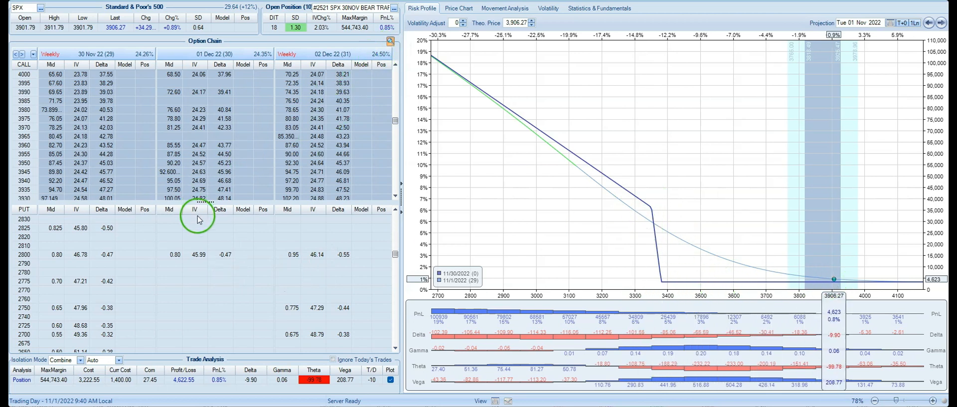
{"action": "scroll", "scroll_direction": "down", "scroll_amount": 3}
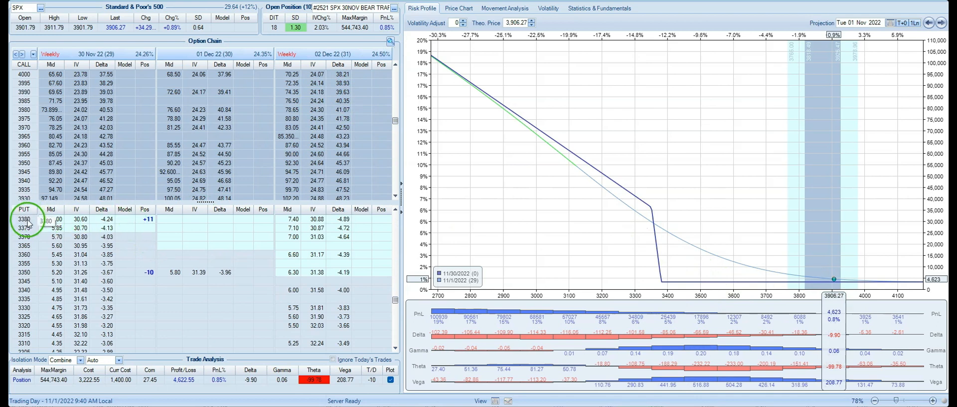
{"action": "mouse_move", "coordinate": [483, 285]}
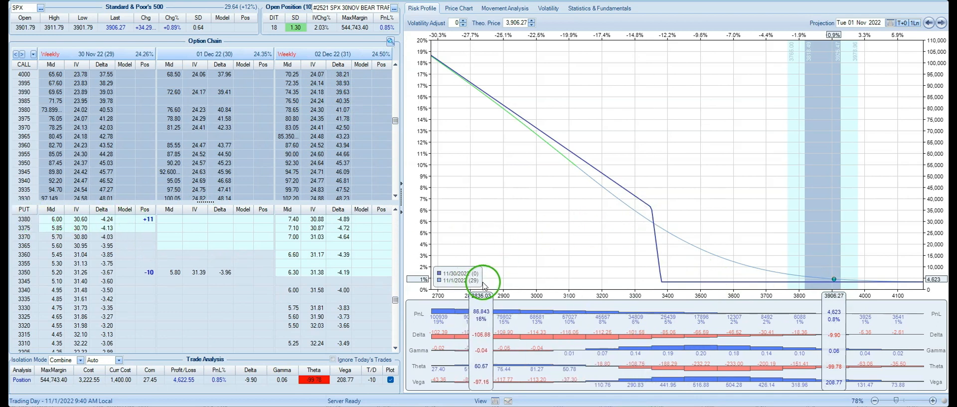
{"action": "mouse_move", "coordinate": [485, 284]}
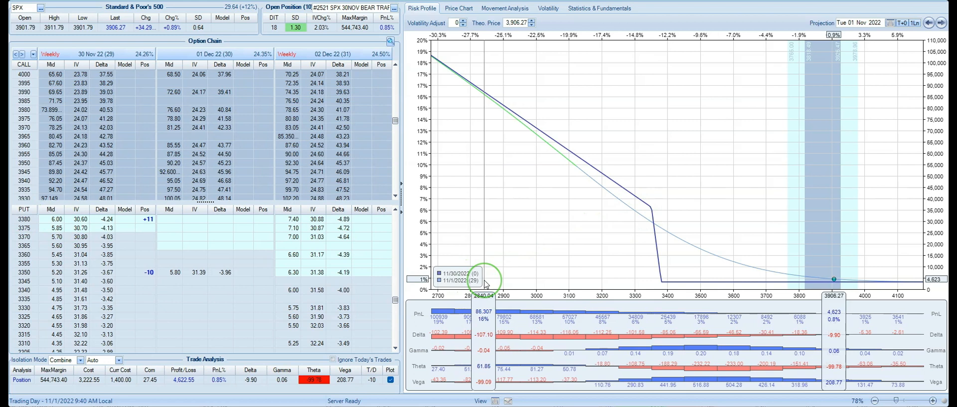
{"action": "mouse_move", "coordinate": [635, 198]}
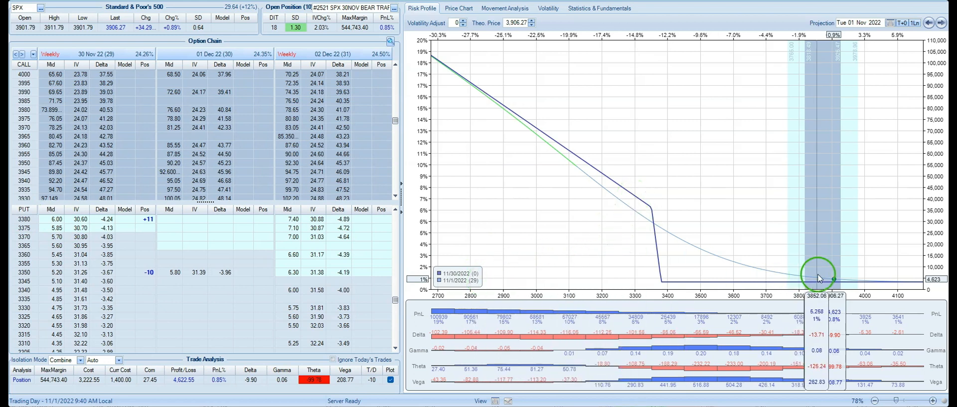
{"action": "mouse_move", "coordinate": [634, 245]}
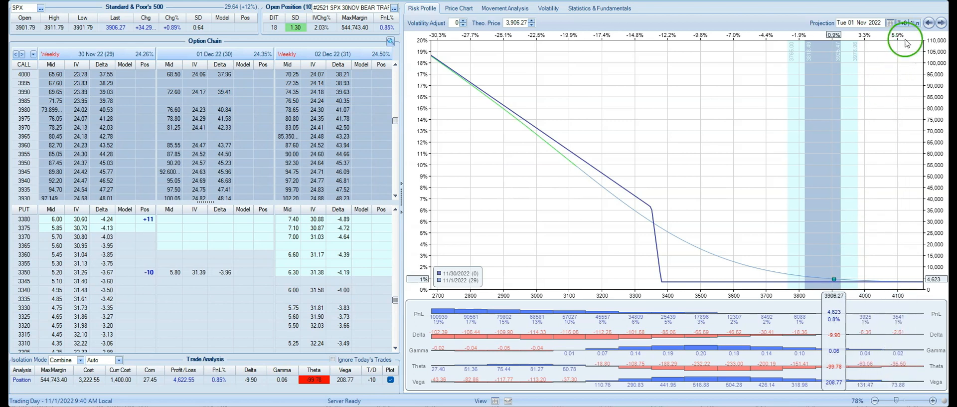
Move the risk graph's projection date forward toward T+8
{"action": "left_click", "coordinate": [892, 22]}
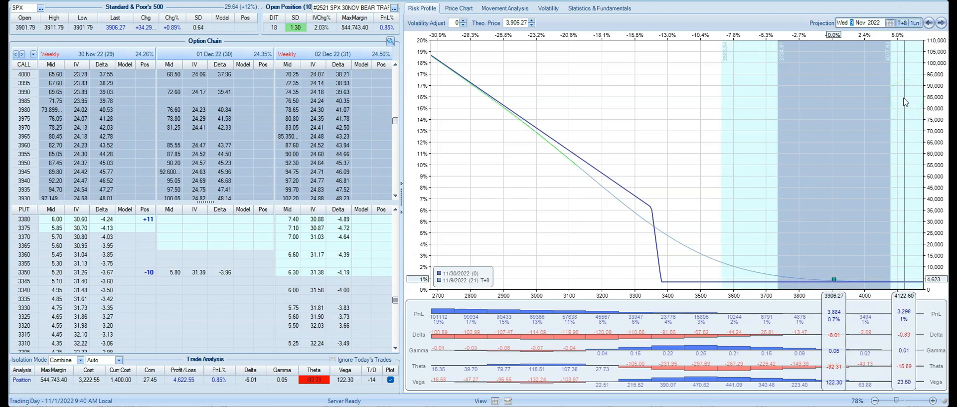
{"action": "left_click", "coordinate": [569, 152]}
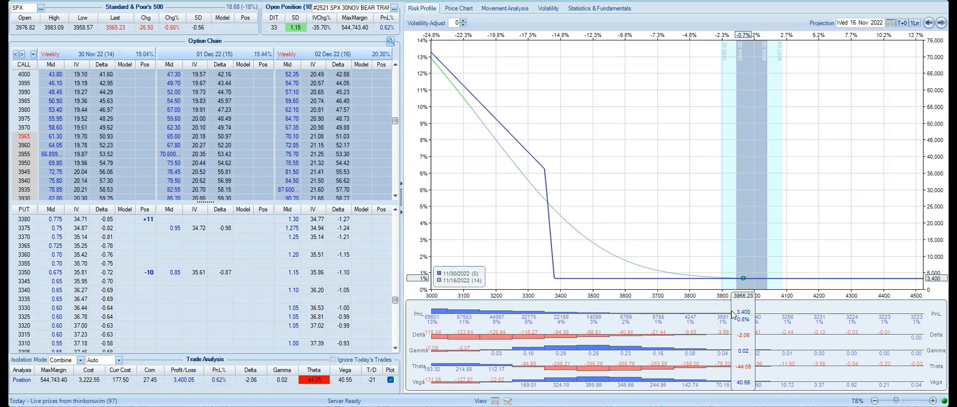
{"action": "mouse_move", "coordinate": [563, 186]}
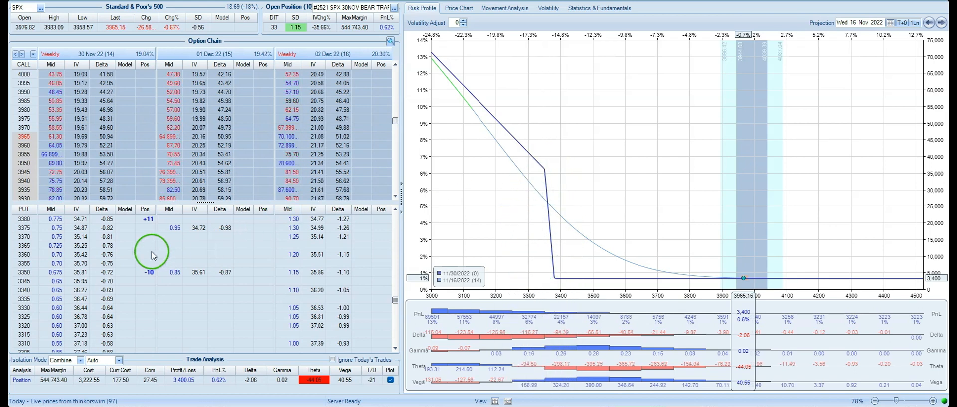
{"action": "mouse_move", "coordinate": [160, 222]}
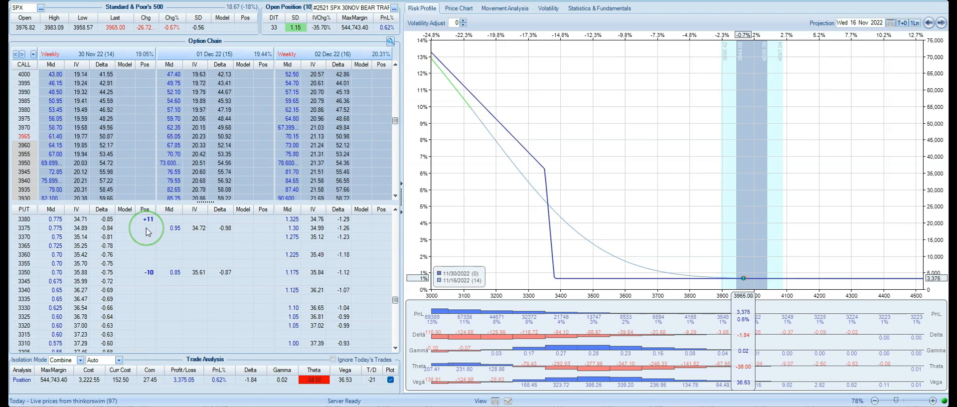
{"action": "mouse_move", "coordinate": [214, 210]}
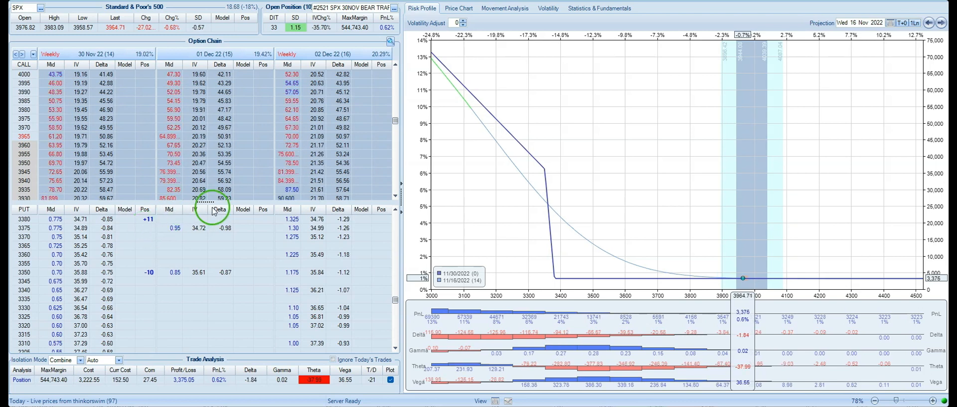
{"action": "mouse_move", "coordinate": [571, 154]}
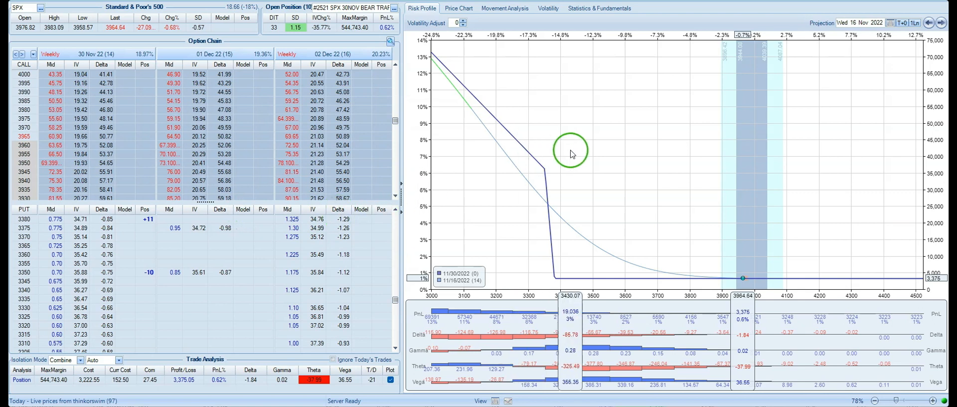
{"action": "mouse_move", "coordinate": [588, 213]}
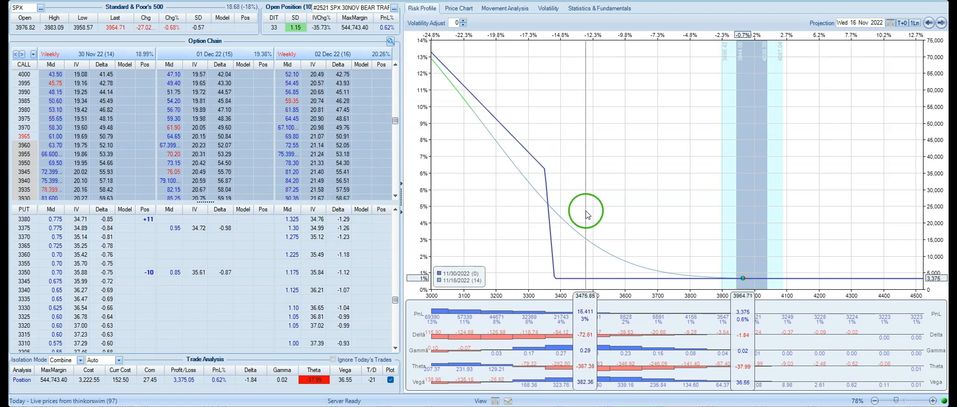
{"action": "mouse_move", "coordinate": [587, 215]}
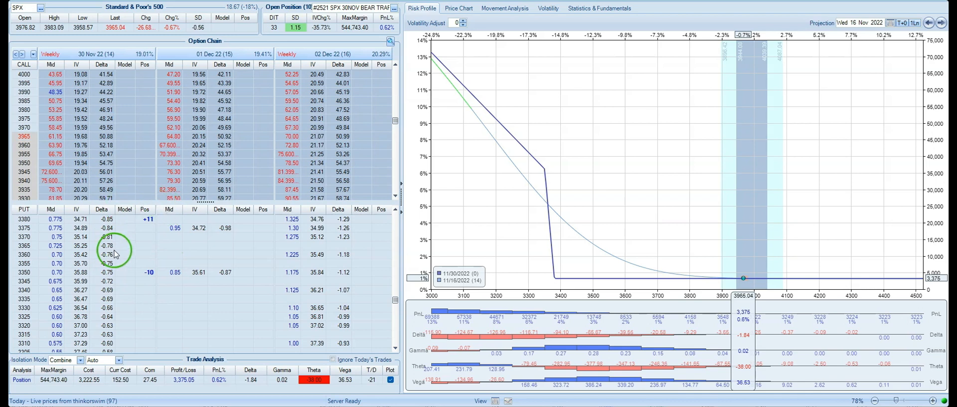
{"action": "mouse_move", "coordinate": [813, 229]}
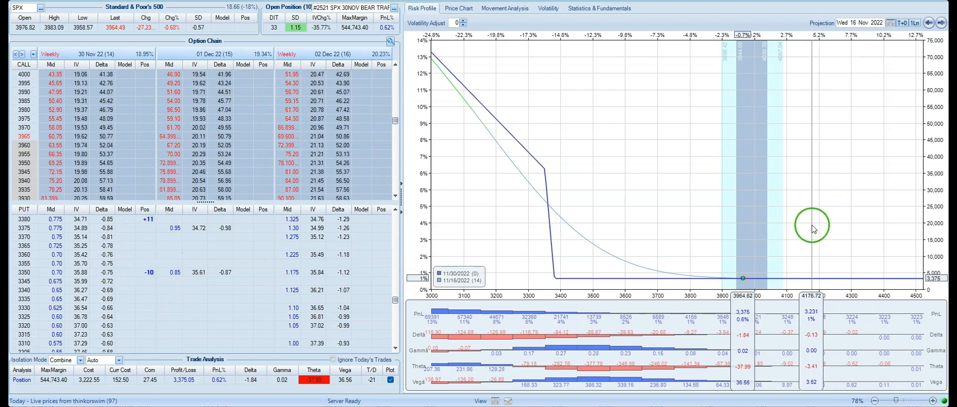
{"action": "mouse_move", "coordinate": [487, 321]}
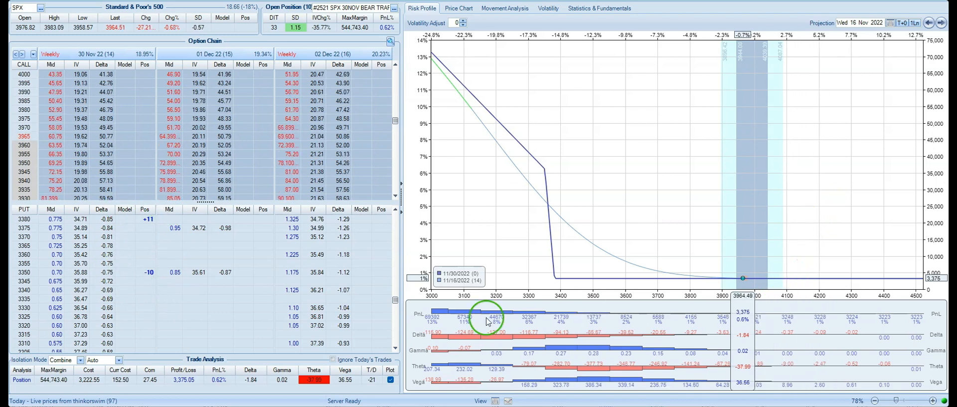